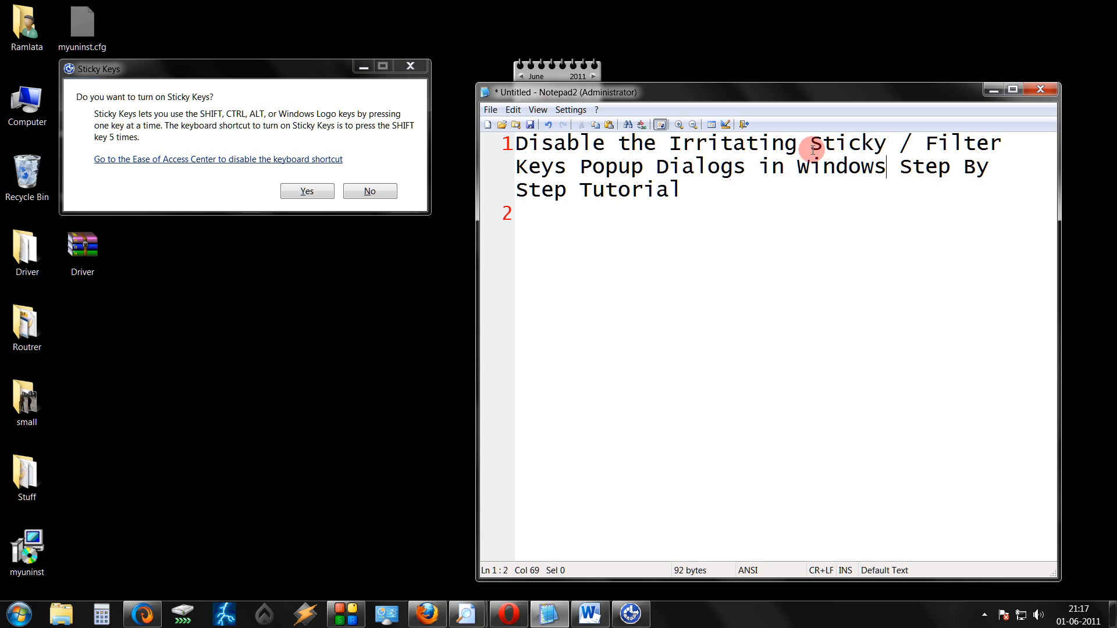
mouse_move(844, 177)
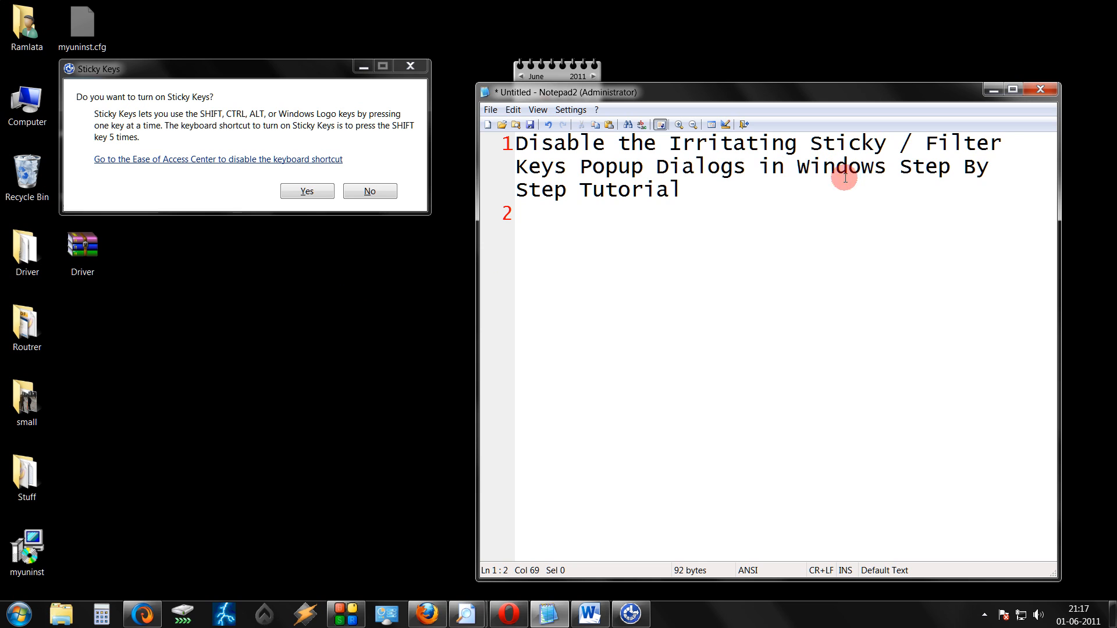
mouse_move(495, 209)
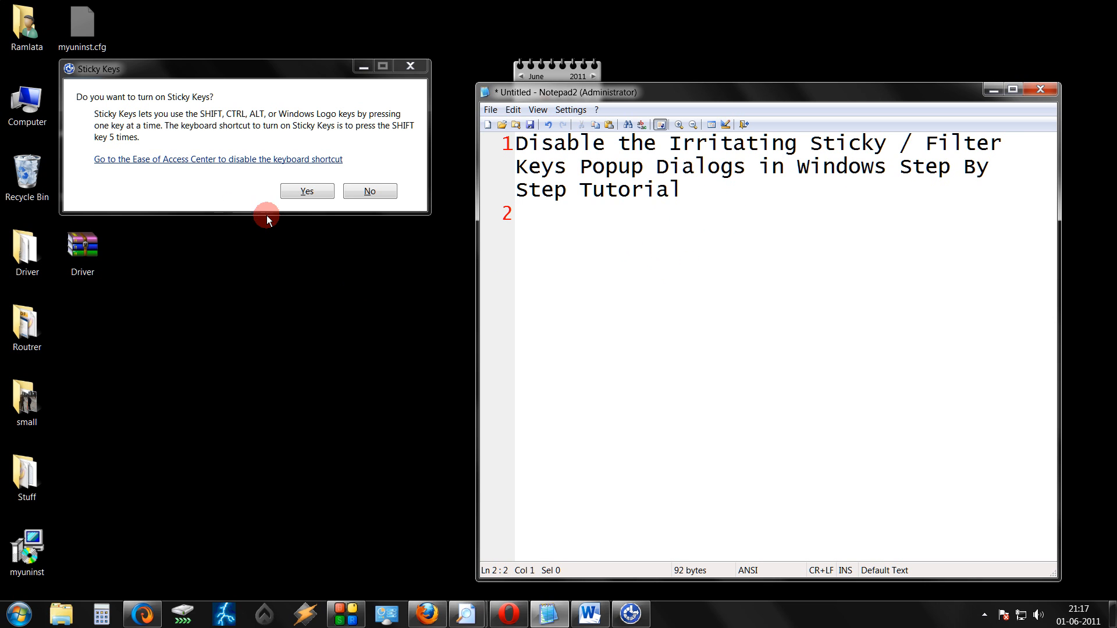
mouse_move(369, 136)
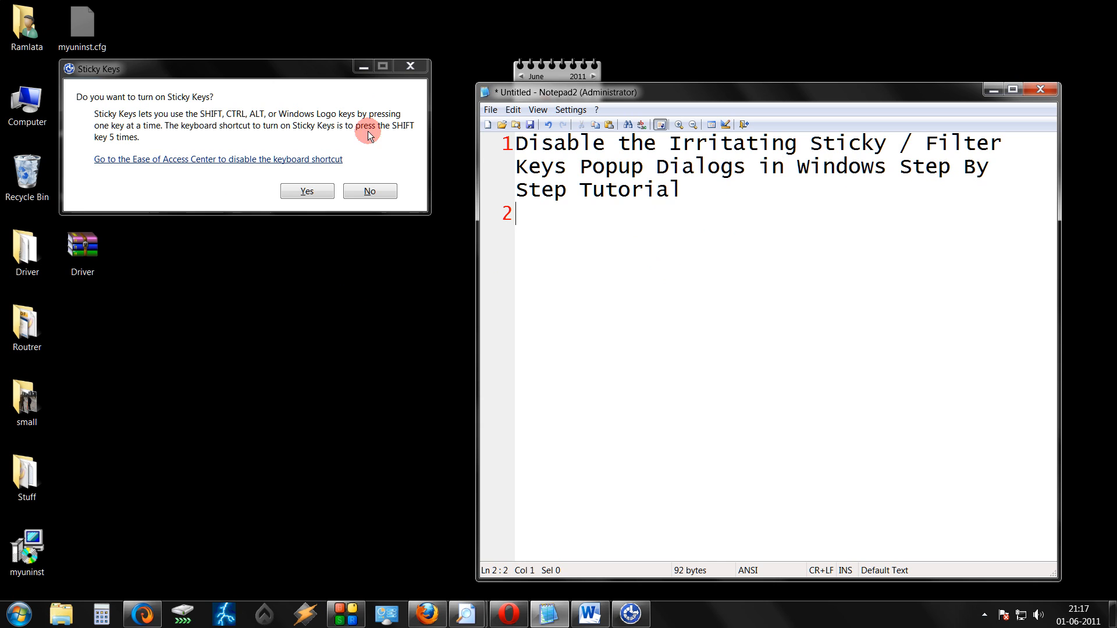
mouse_move(223, 101)
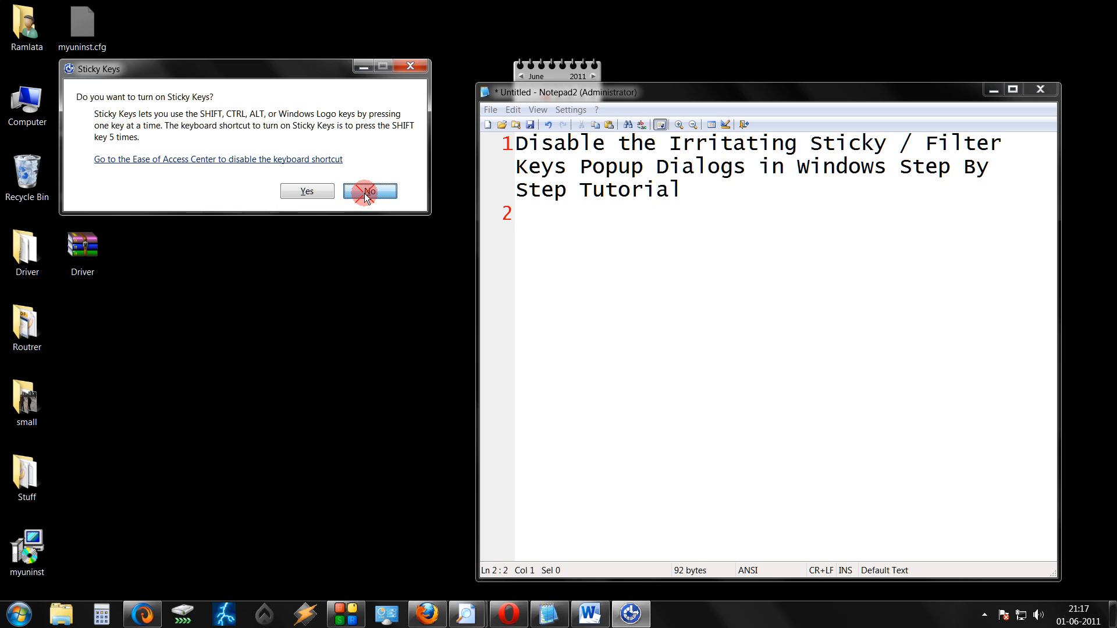
Decline the Sticky Keys prompt with No, then launch Control Panel from the Start menu's right-click Open
click(368, 191)
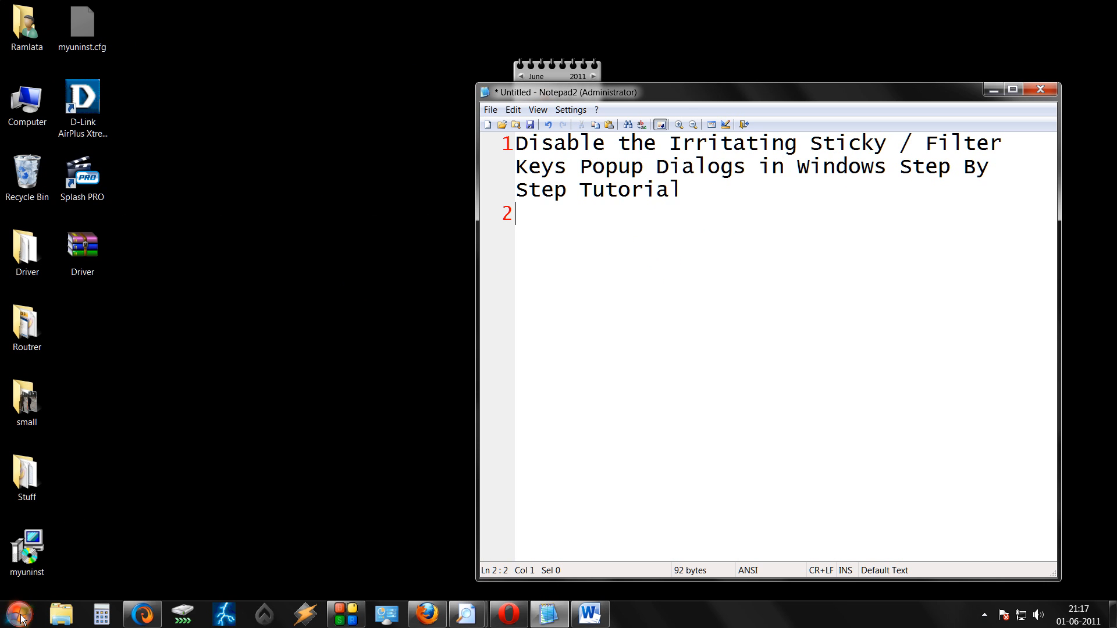
right_click(222, 246)
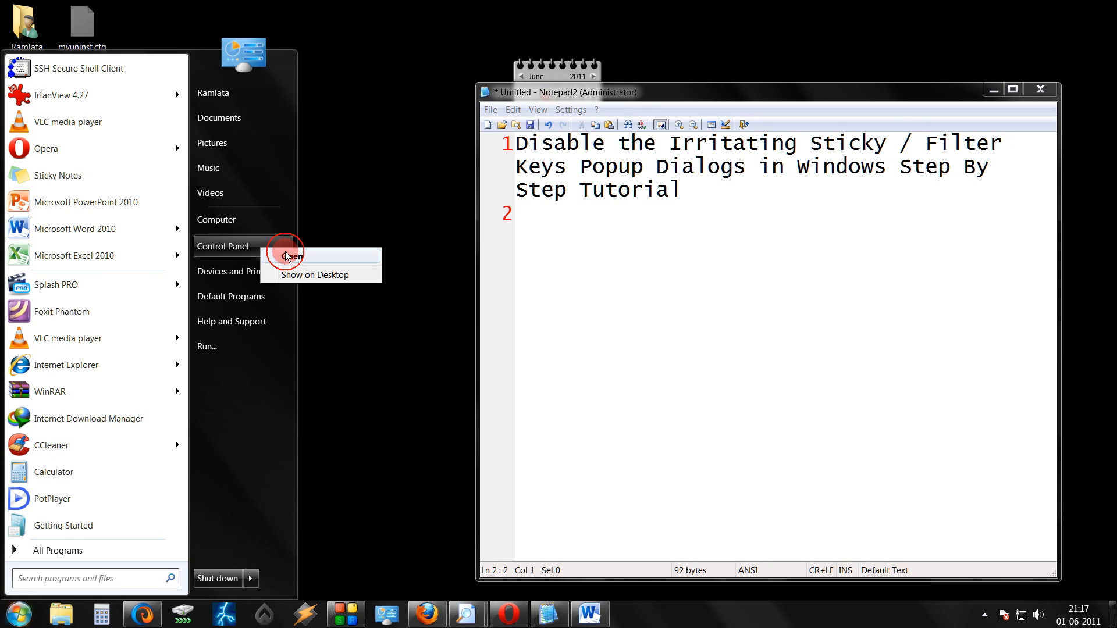
click(292, 256)
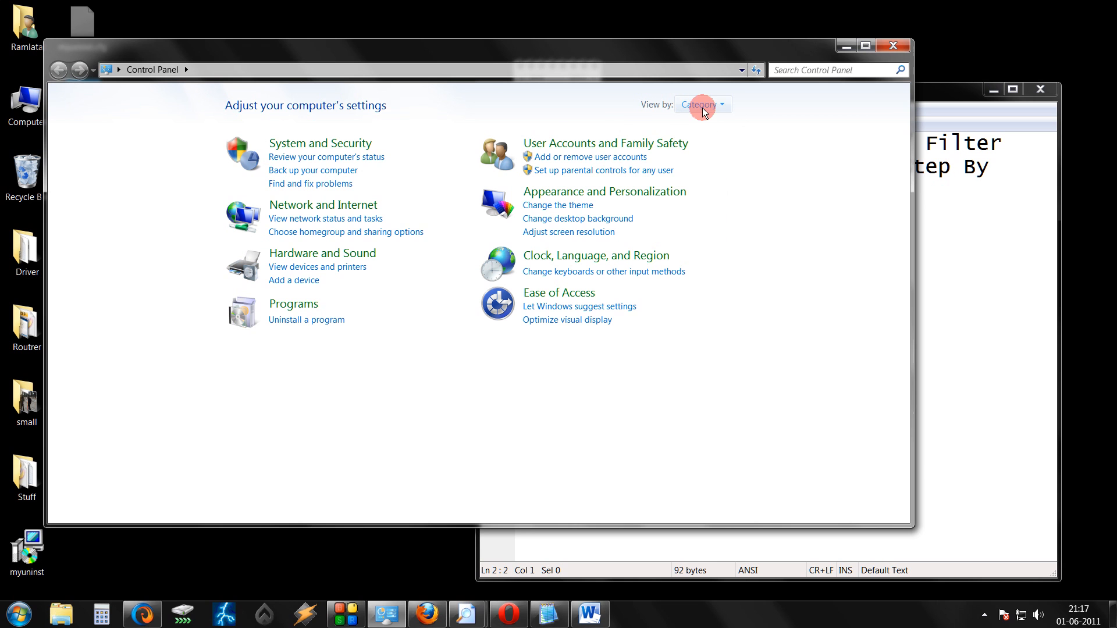
Switch View by to Large icons and enter the Ease of Access Center
click(702, 104)
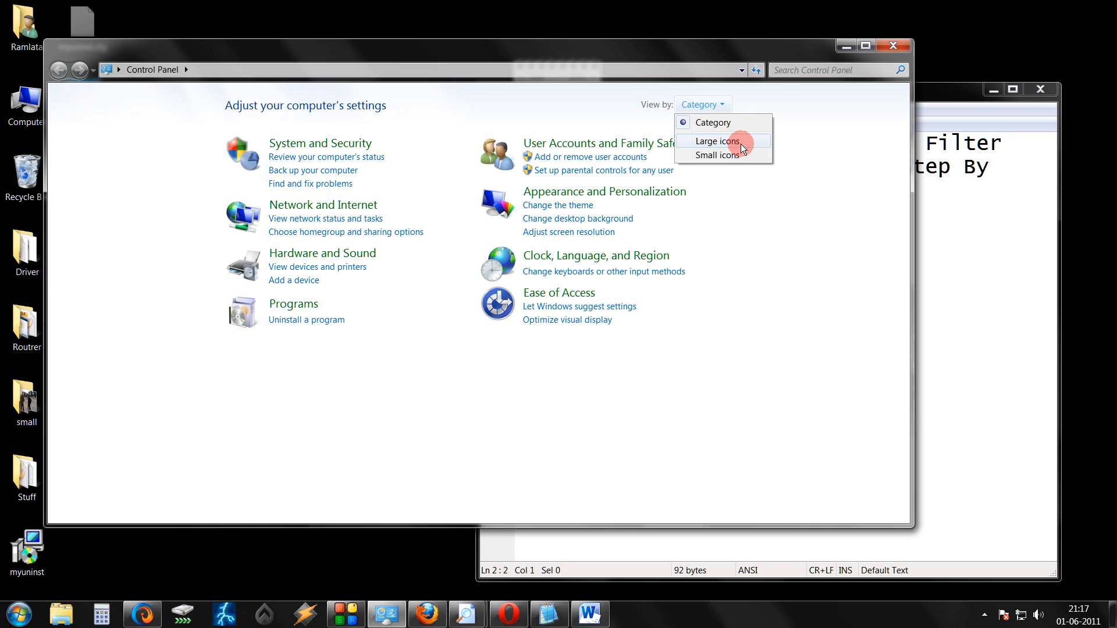
click(715, 141)
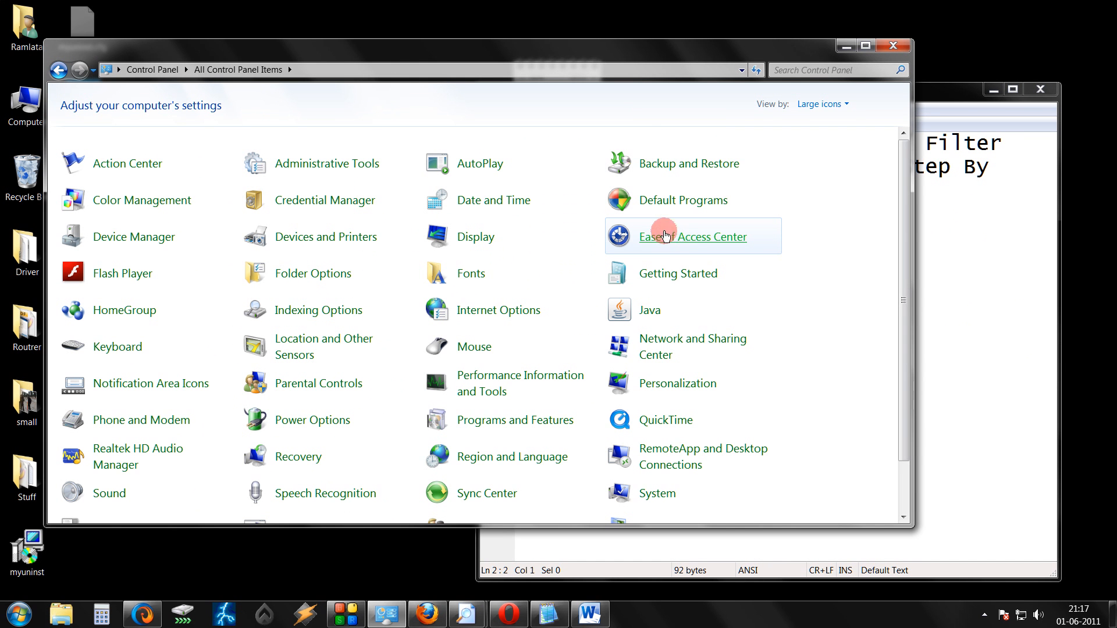
mouse_move(682, 244)
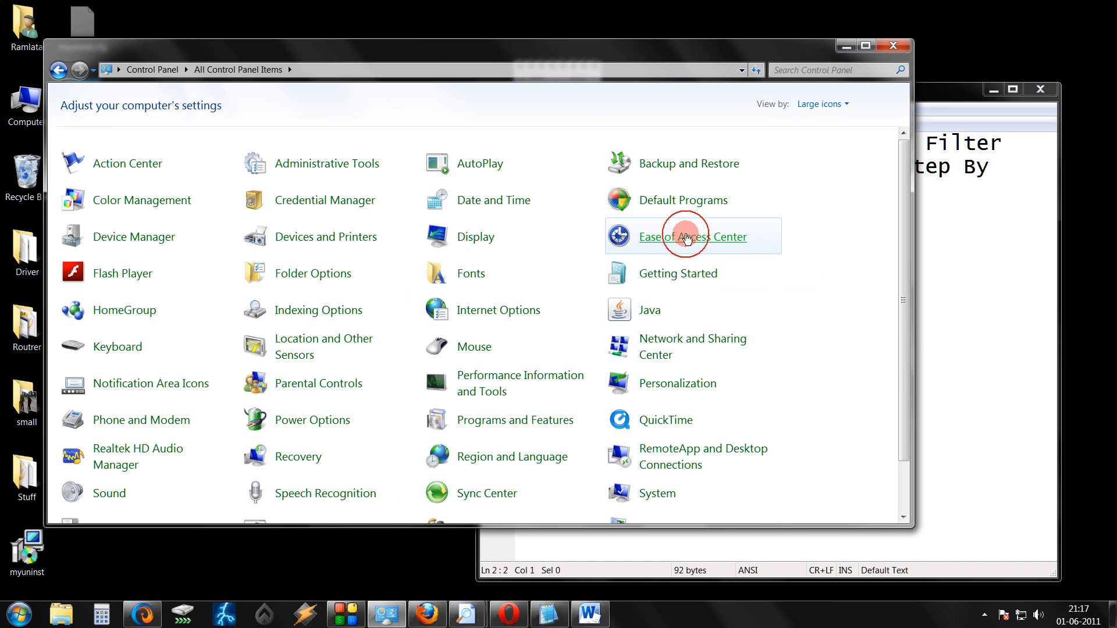
click(686, 237)
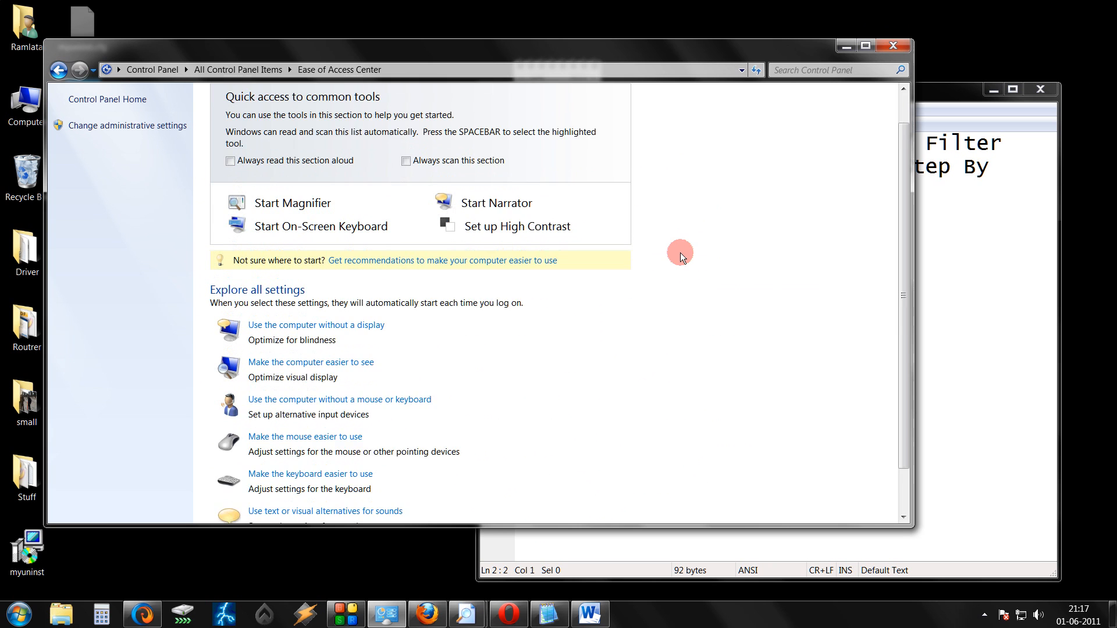
Reach the 'Make the keyboard easier to use' settings page from the Ease of Access Center
scroll(down, 3)
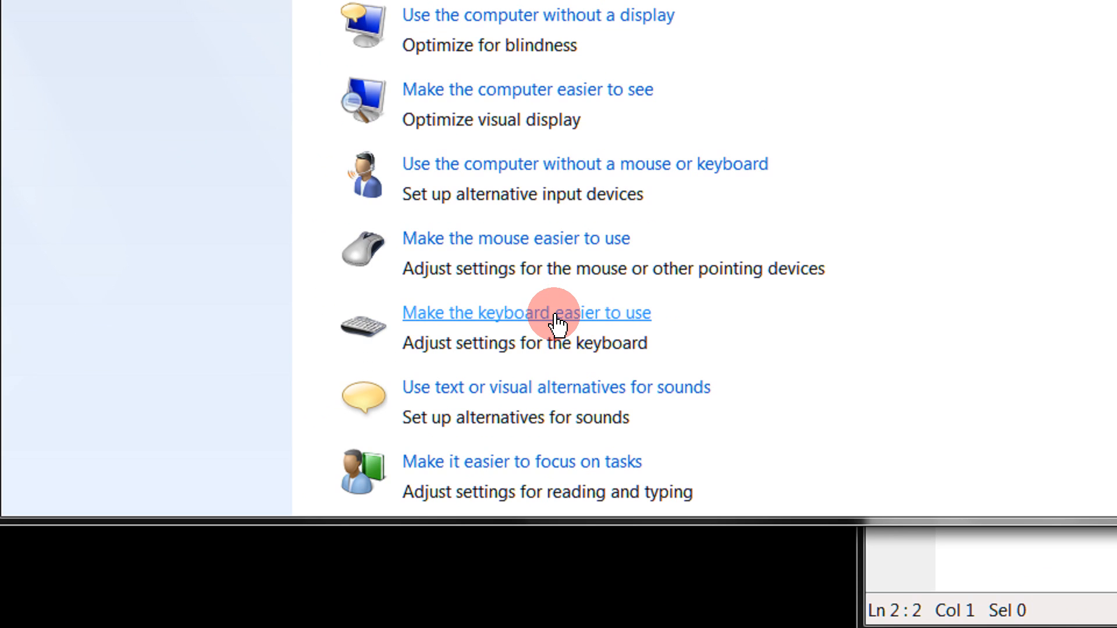
click(524, 313)
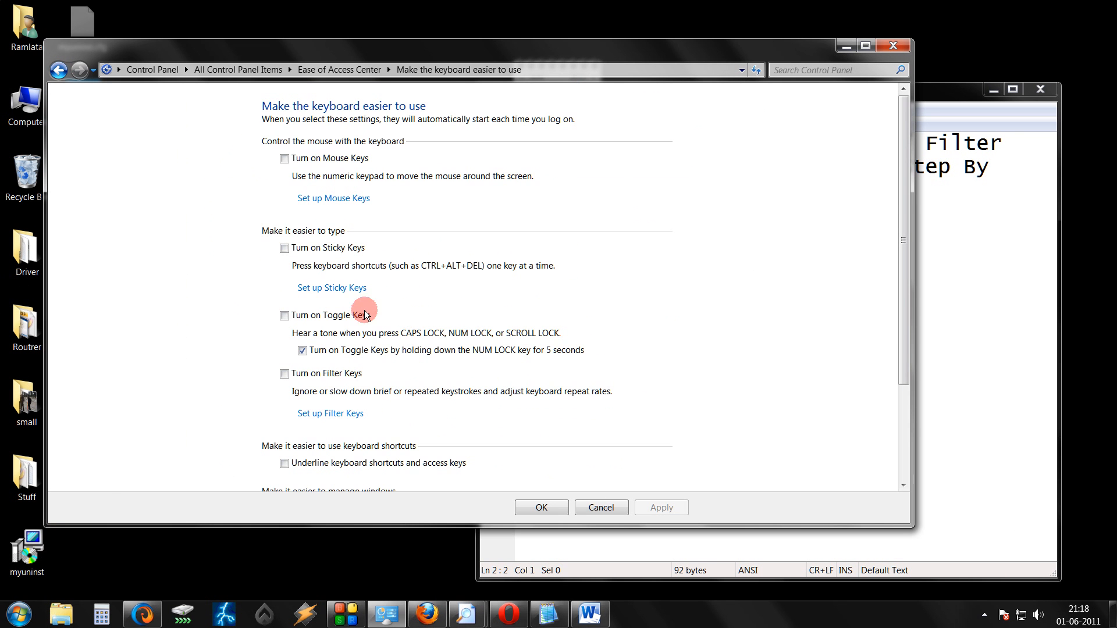
mouse_move(337, 298)
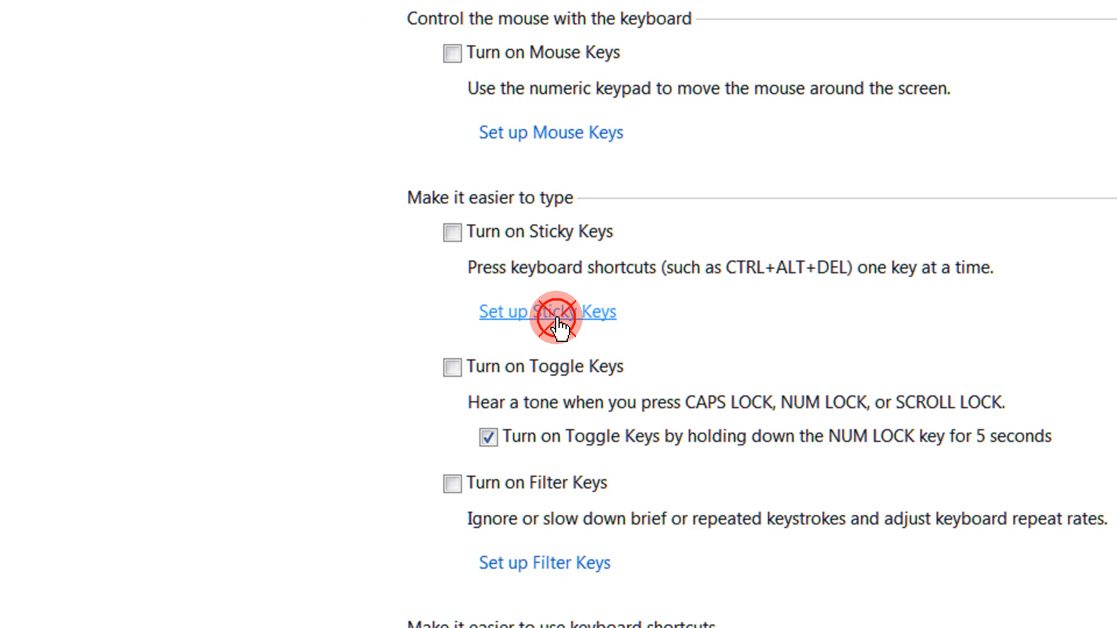
In Set up Sticky Keys, untick 'Turn on Sticky Keys when SHIFT is pressed five times' and confirm with OK
click(546, 311)
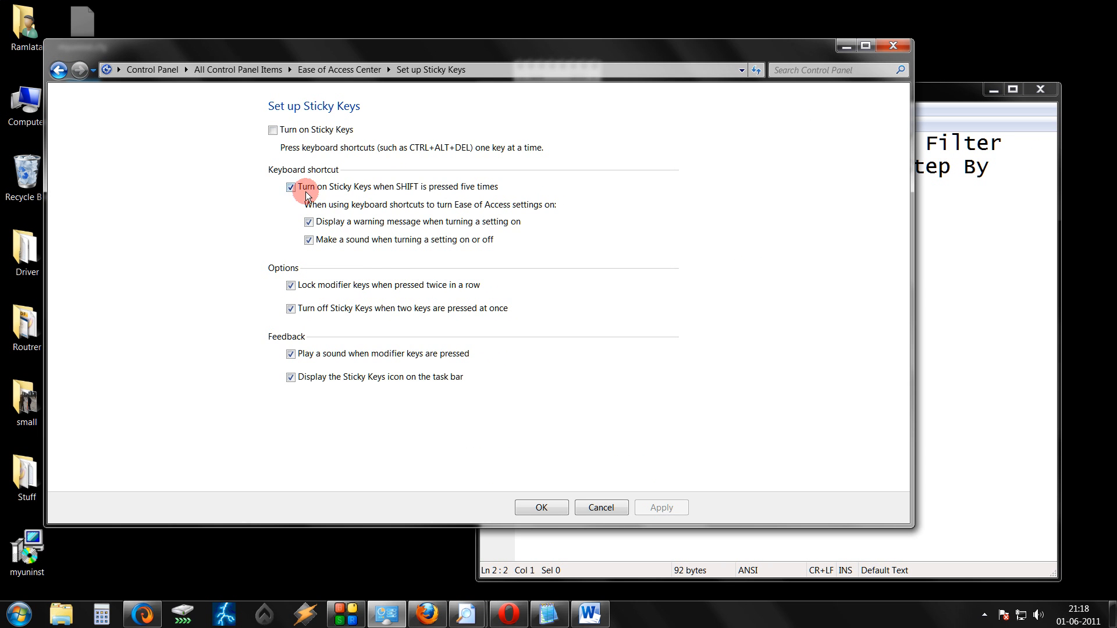
mouse_move(409, 191)
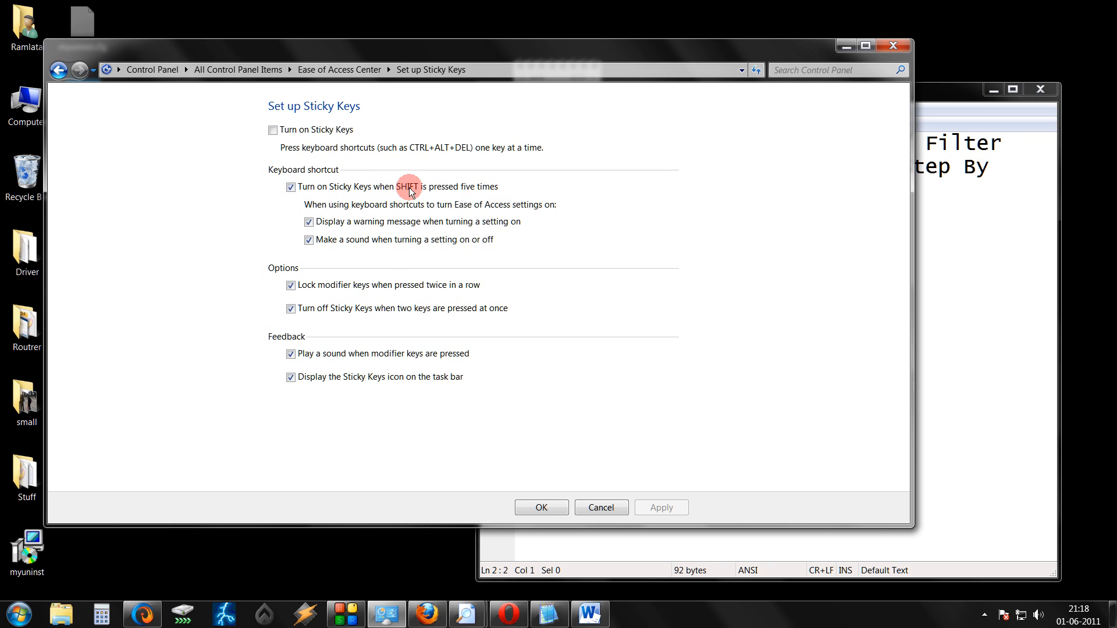
mouse_move(488, 193)
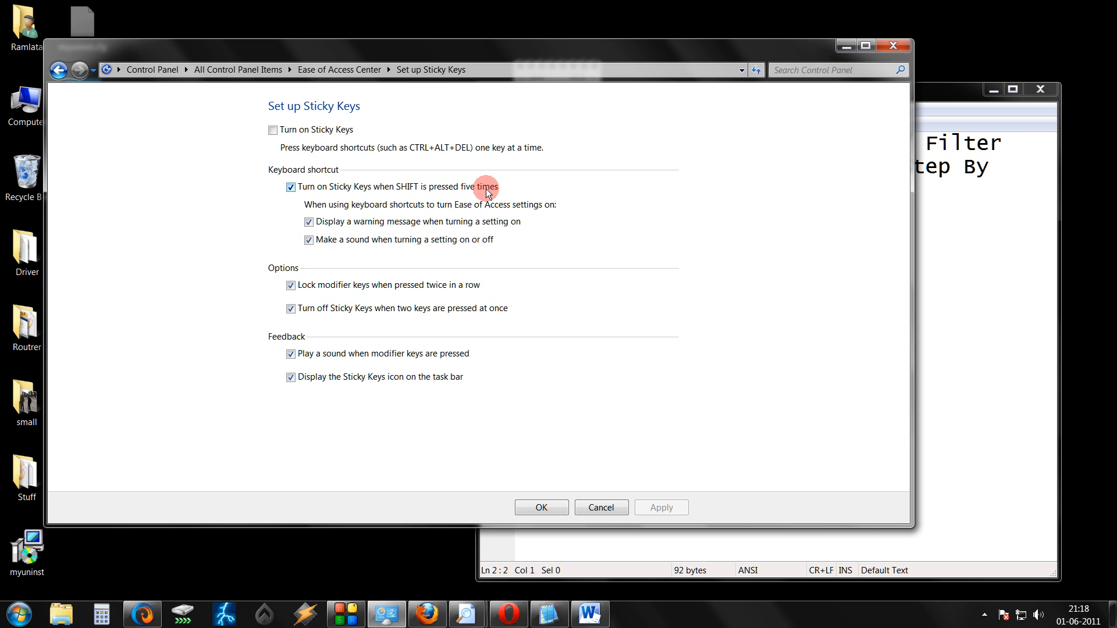
click(290, 187)
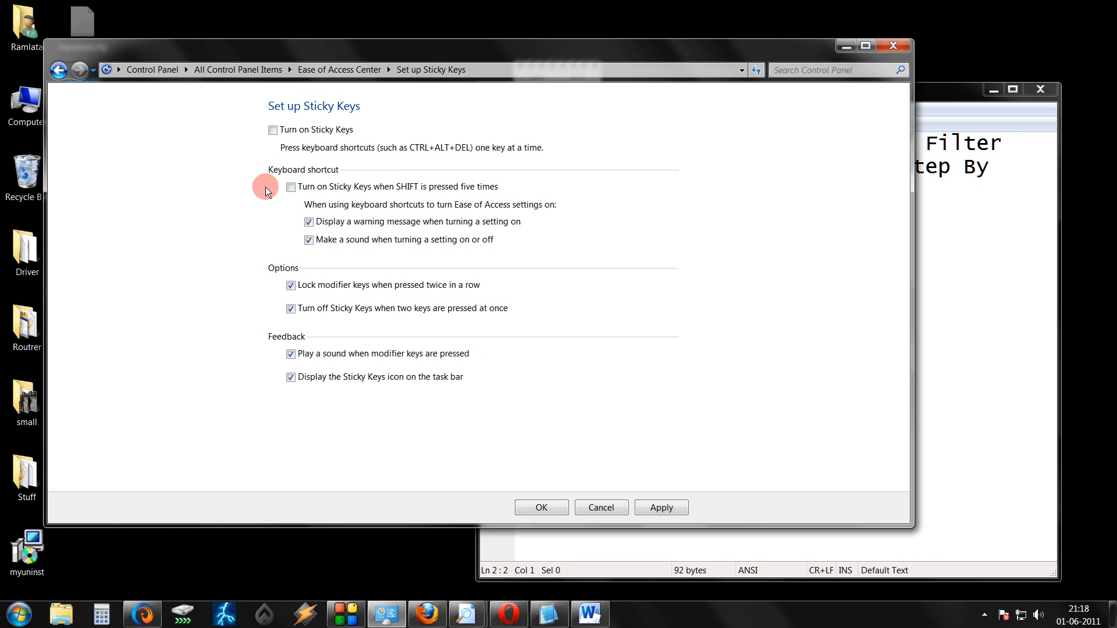
mouse_move(295, 182)
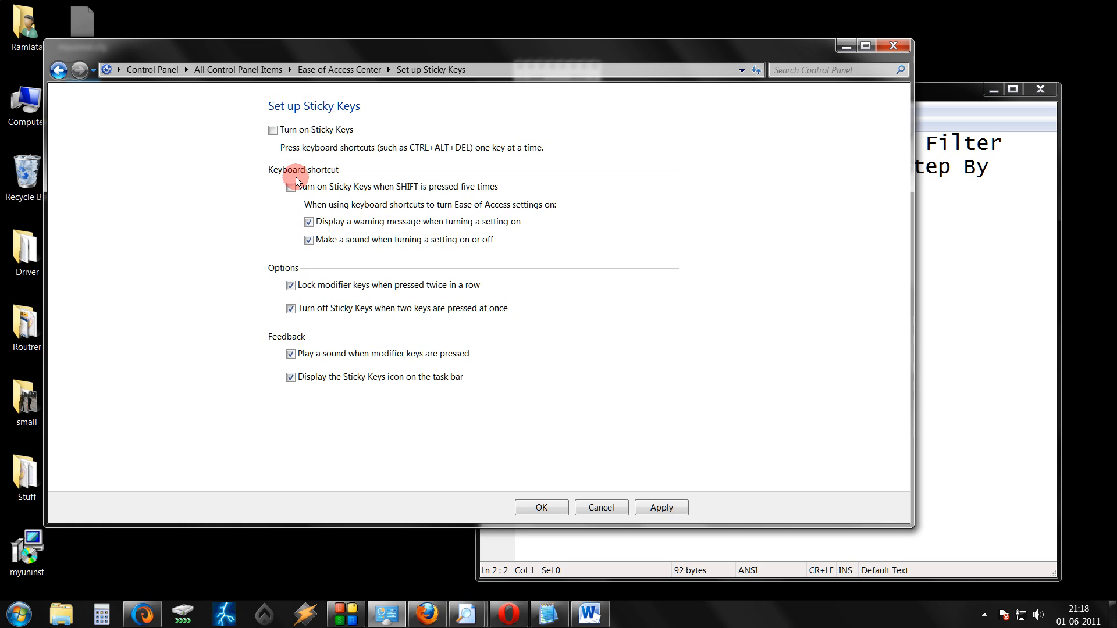
mouse_move(304, 176)
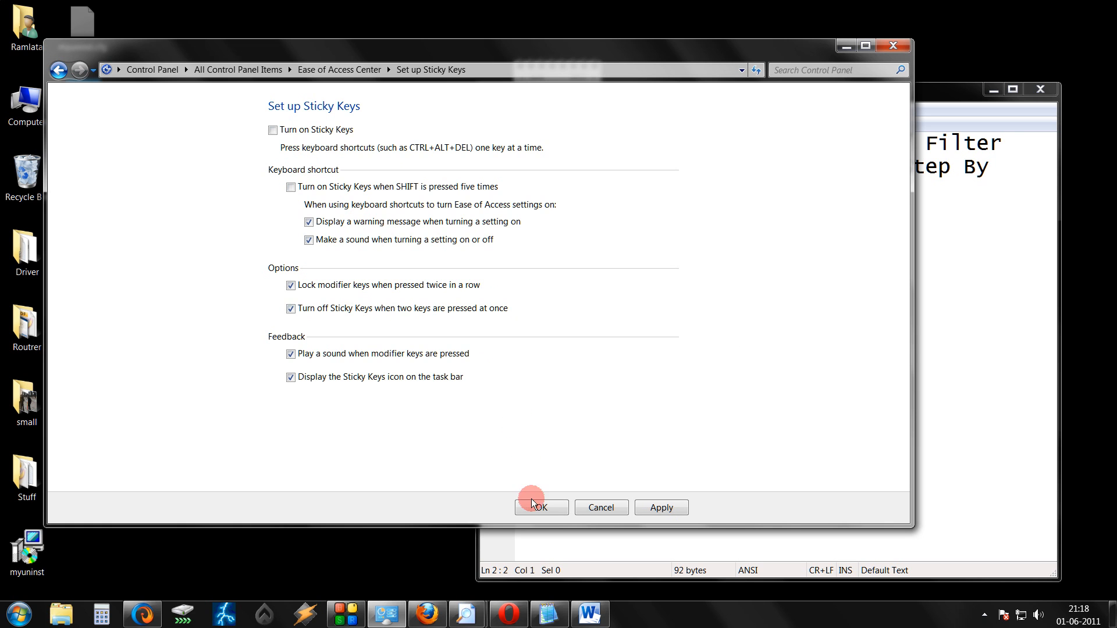
click(540, 507)
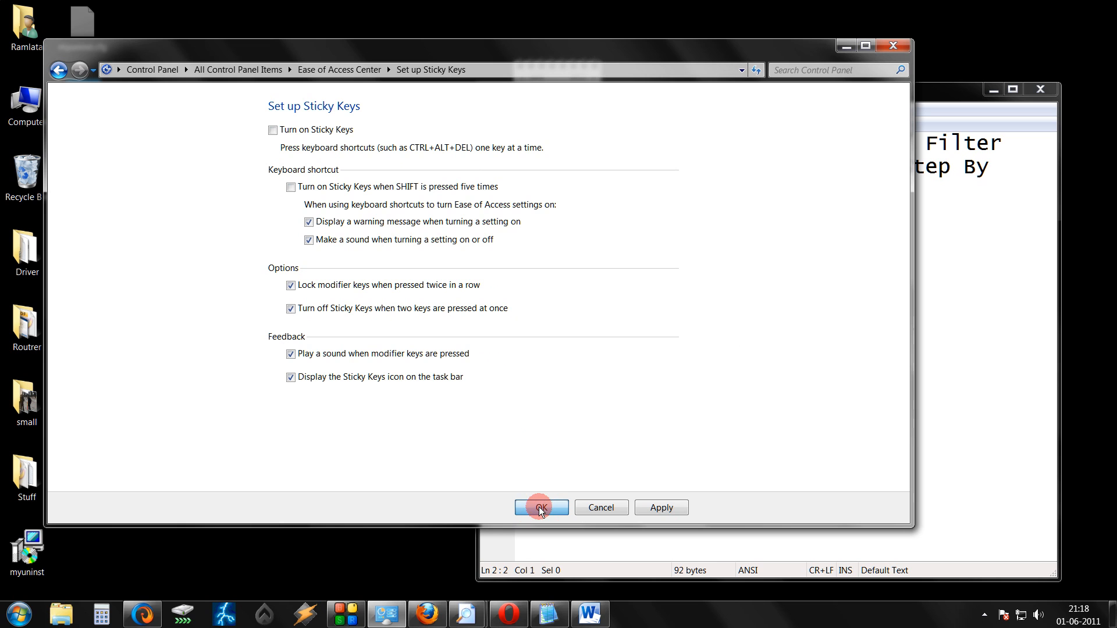
Confirm OK to go back to the keyboard accessibility settings page
click(540, 507)
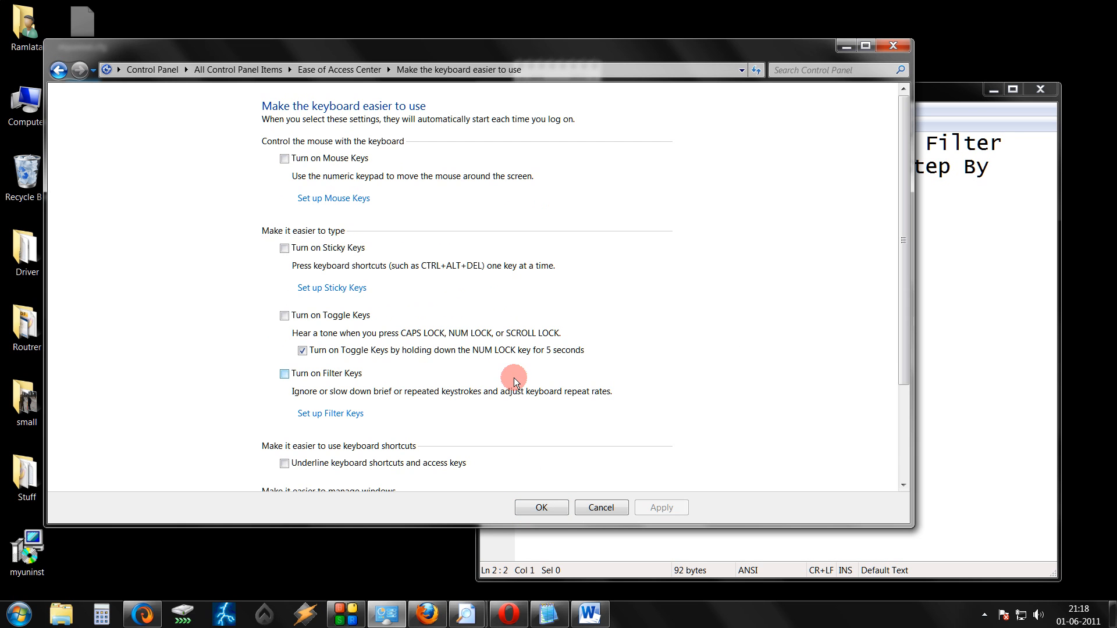
mouse_move(330, 413)
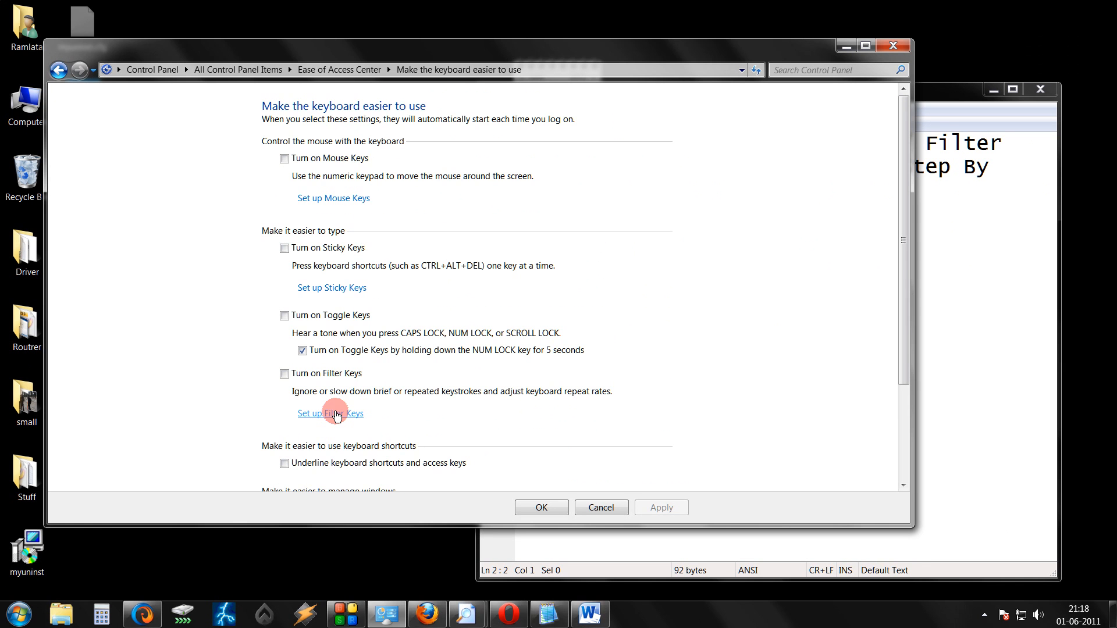
In Set up Filter Keys, turn off the right-SHIFT 8-seconds shortcut, OK out of the keyboard settings, and write 'Done !!' in Notepad2
click(330, 413)
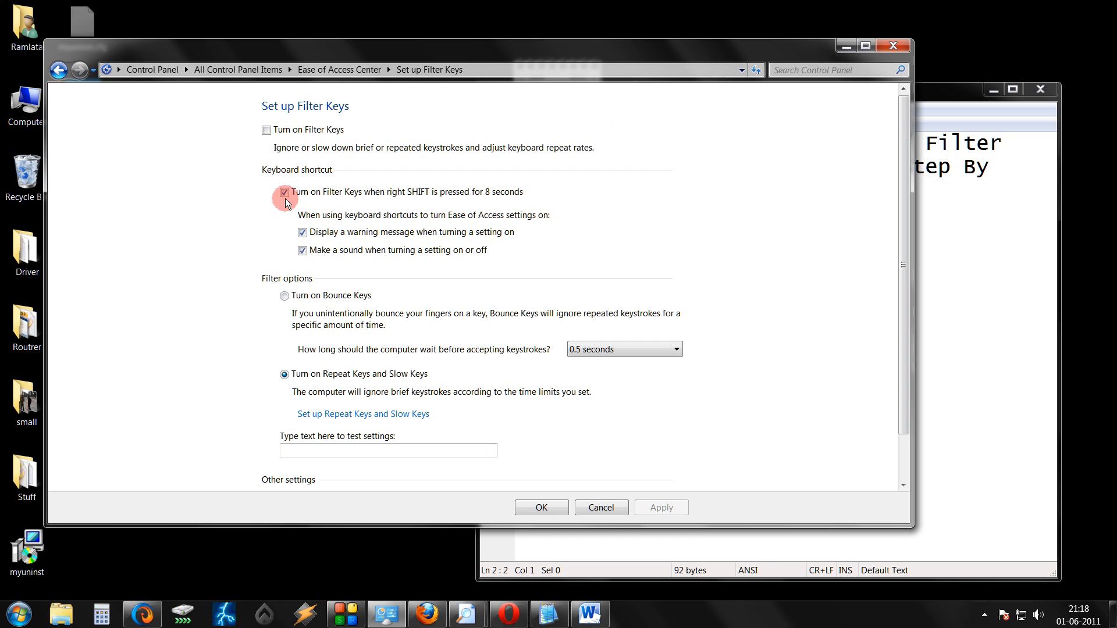
mouse_move(321, 196)
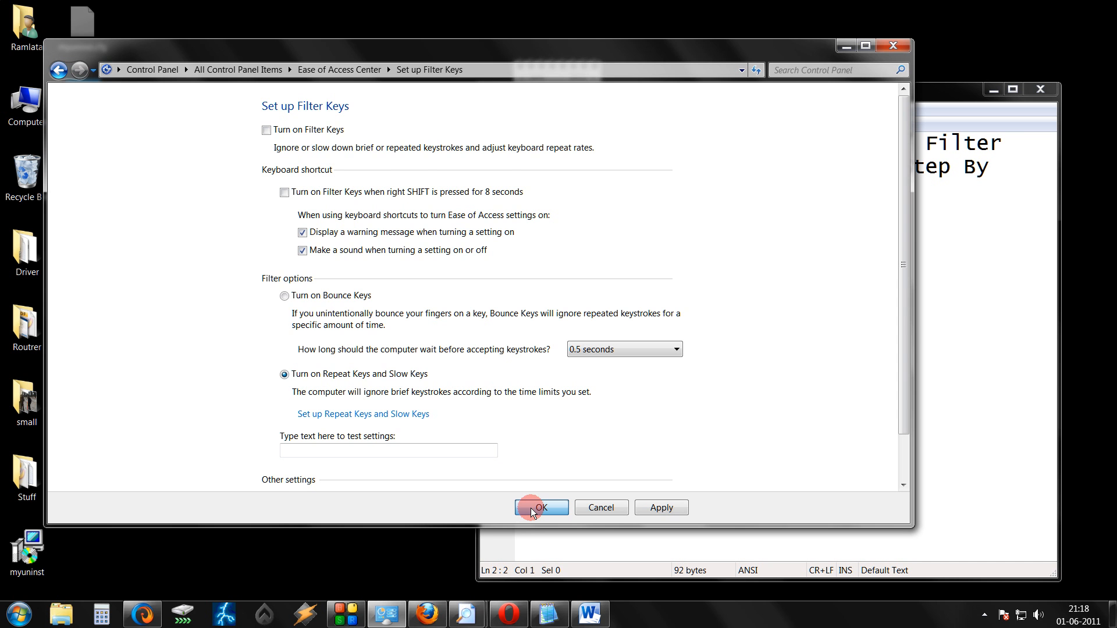
click(540, 507)
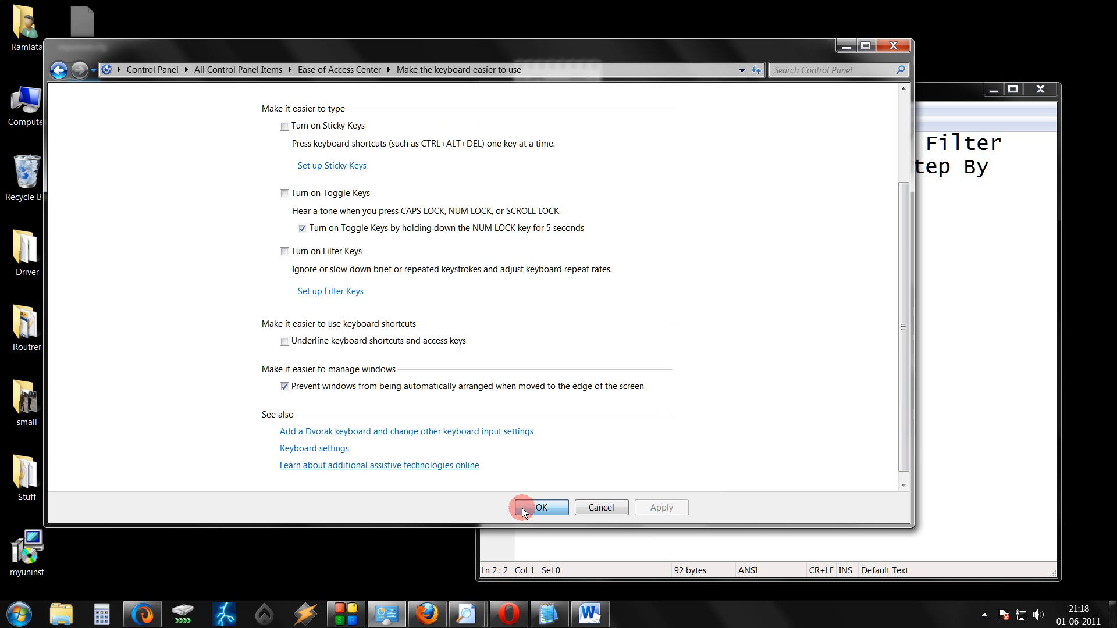
click(545, 507)
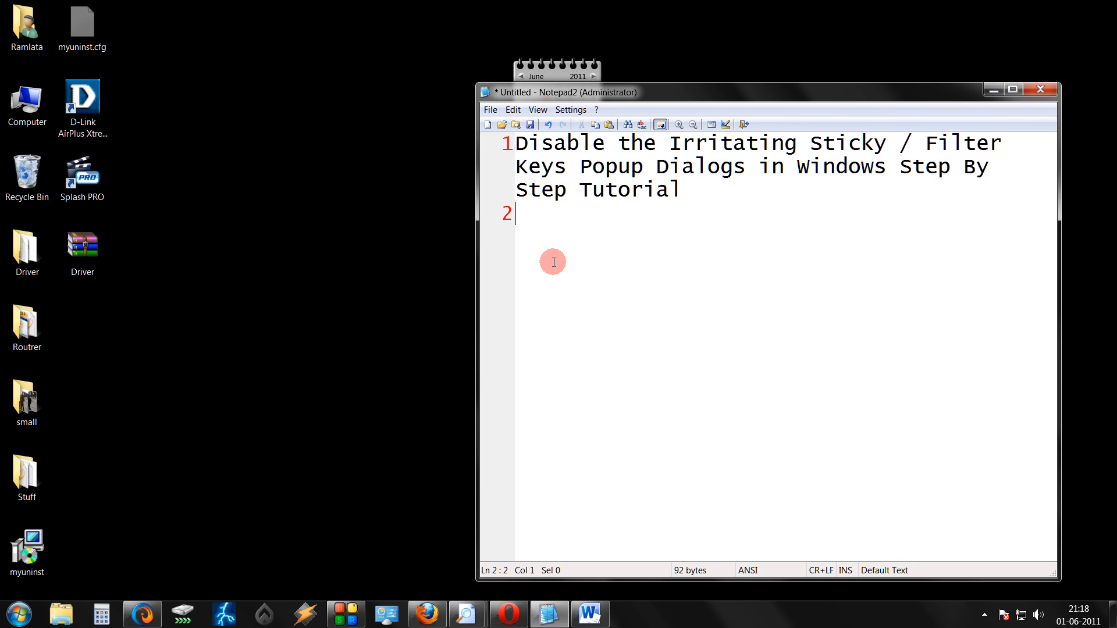
text(Done !!)
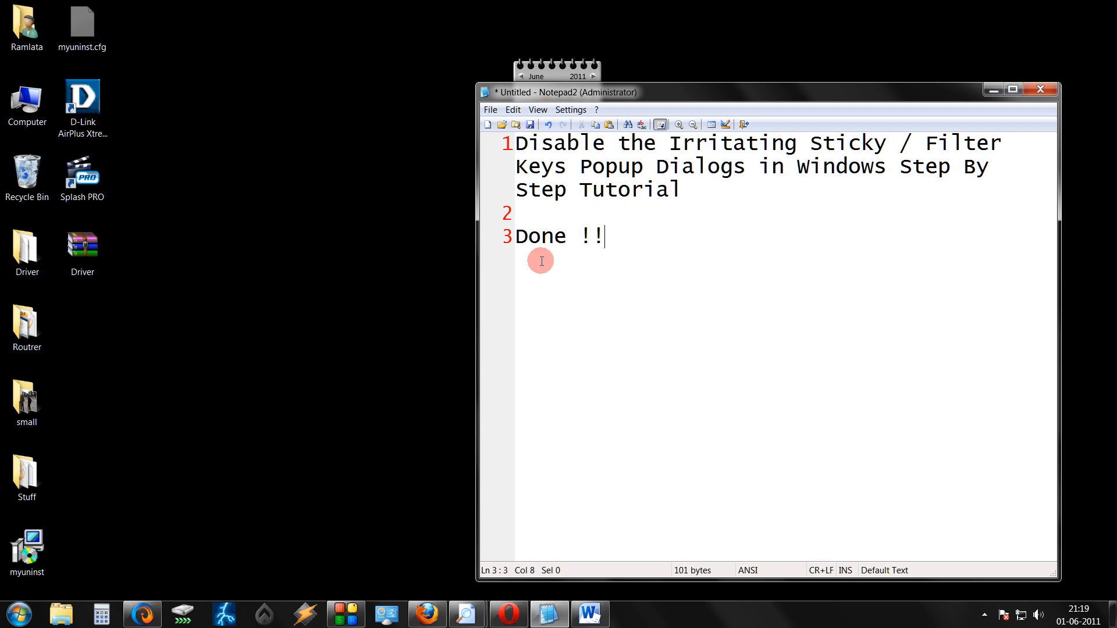